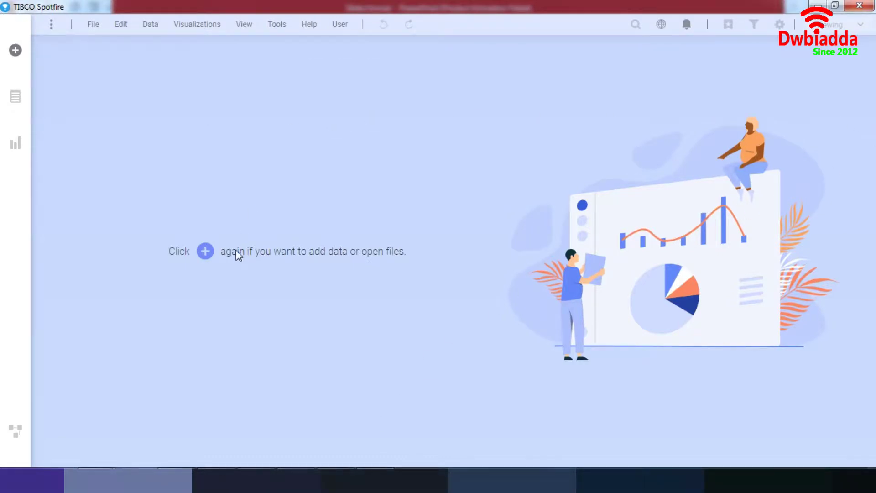
{"action": "mouse_move", "coordinate": [177, 259]}
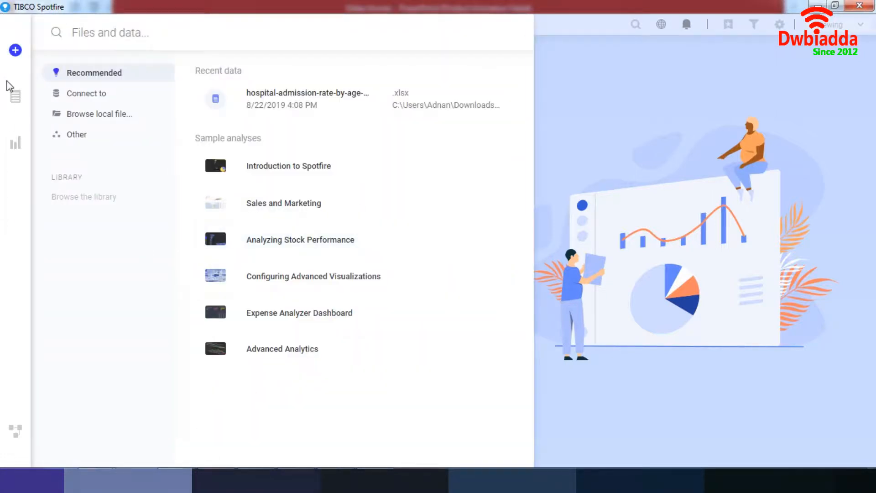
{"action": "mouse_move", "coordinate": [14, 51]}
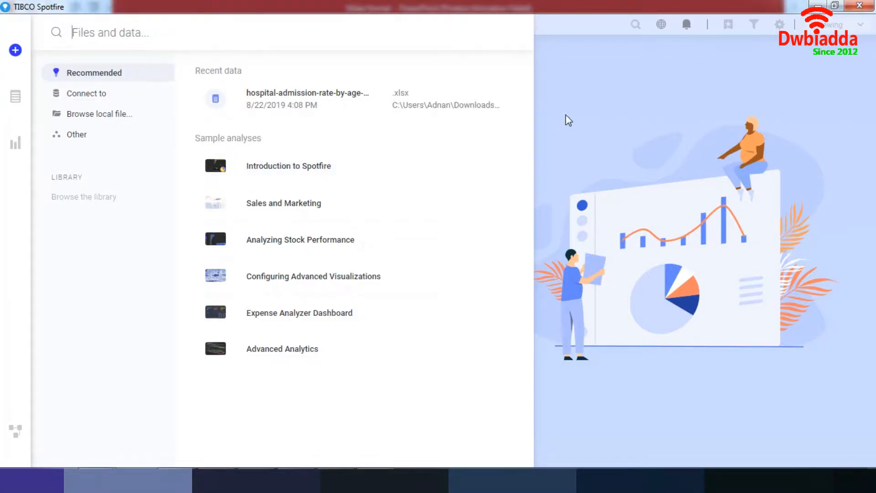
{"action": "mouse_move", "coordinate": [108, 72]}
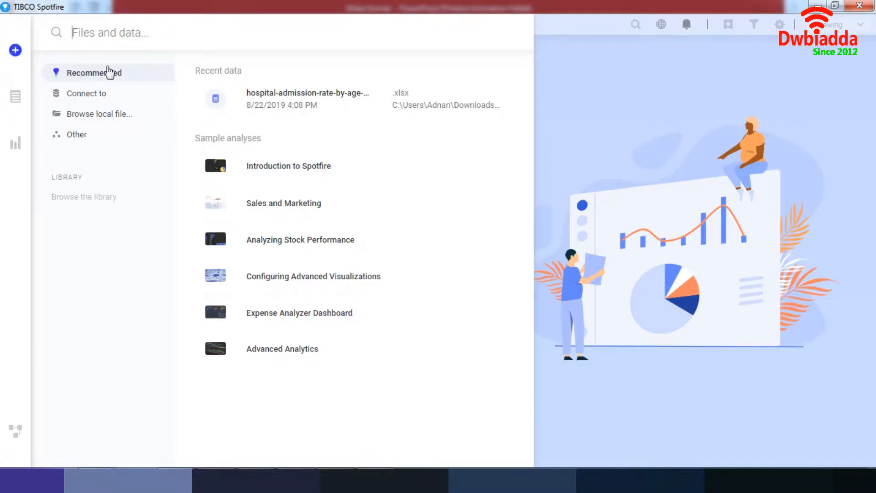
{"action": "mouse_move", "coordinate": [335, 307]}
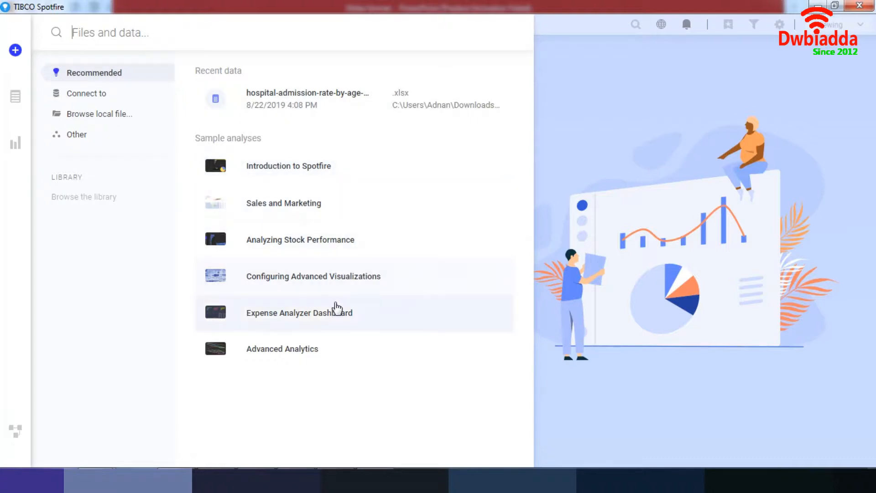
{"action": "mouse_move", "coordinate": [93, 99]}
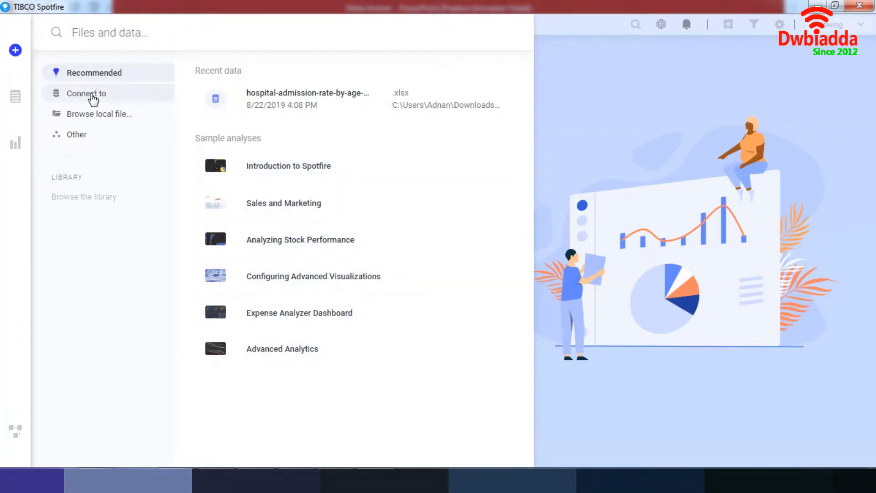
- Reveal the 'Connect to' connector list and scroll through the database and cloud sources
{"action": "left_click", "coordinate": [86, 93]}
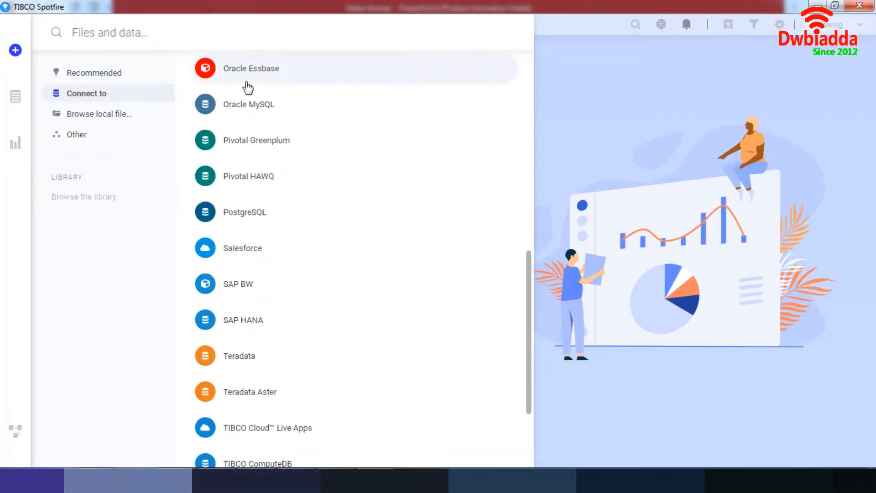
{"action": "scroll", "scroll_direction": "down", "scroll_amount": 3}
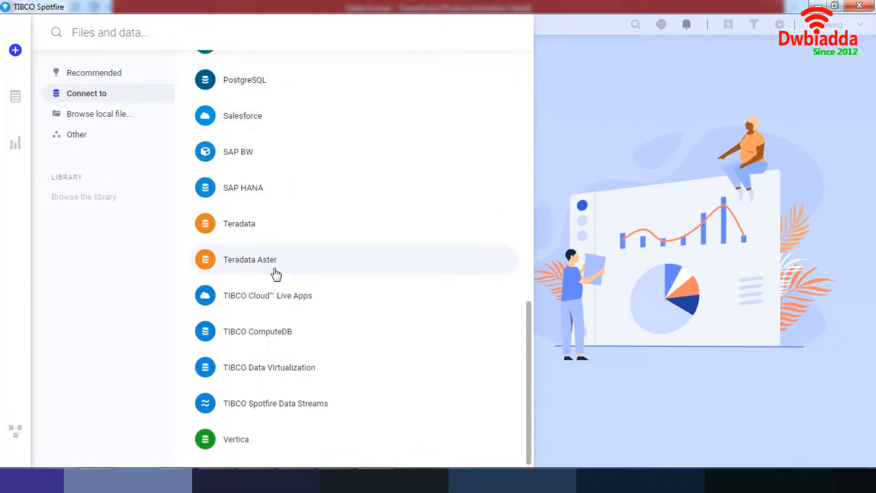
{"action": "scroll", "scroll_direction": "up", "scroll_amount": 3}
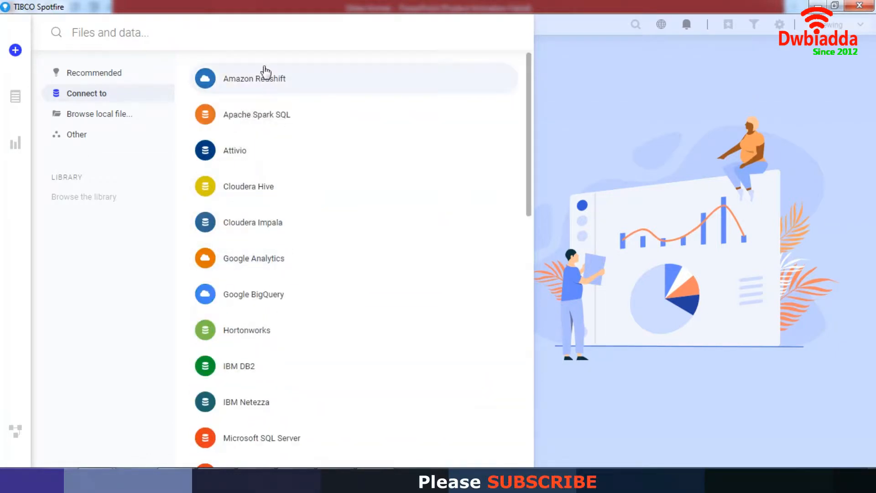
{"action": "scroll", "scroll_direction": "down", "scroll_amount": 3}
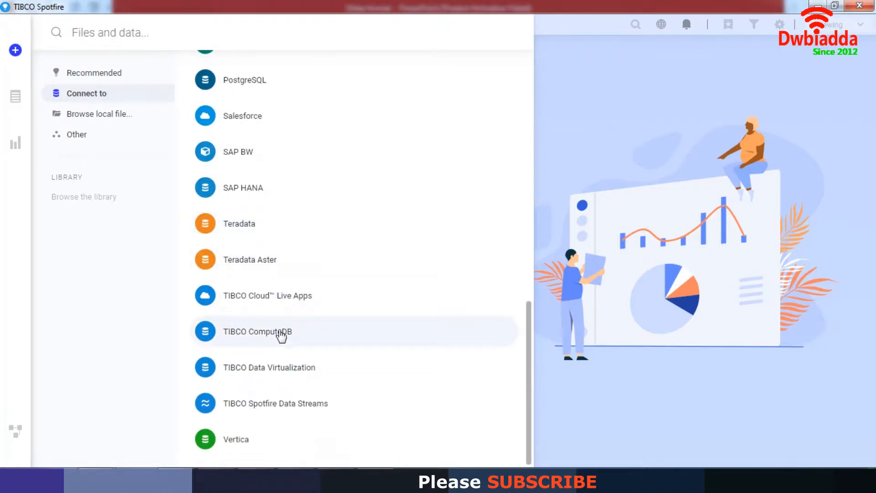
{"action": "scroll", "scroll_direction": "up", "scroll_amount": 3}
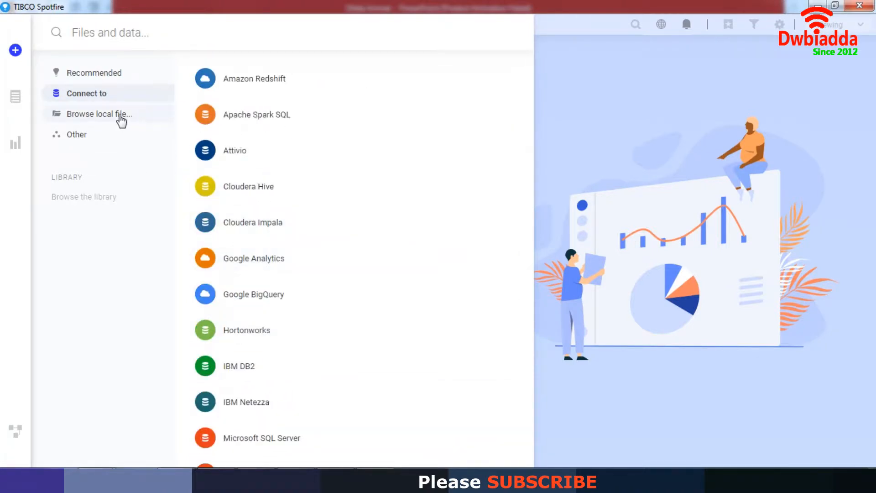
{"action": "left_click", "coordinate": [104, 114]}
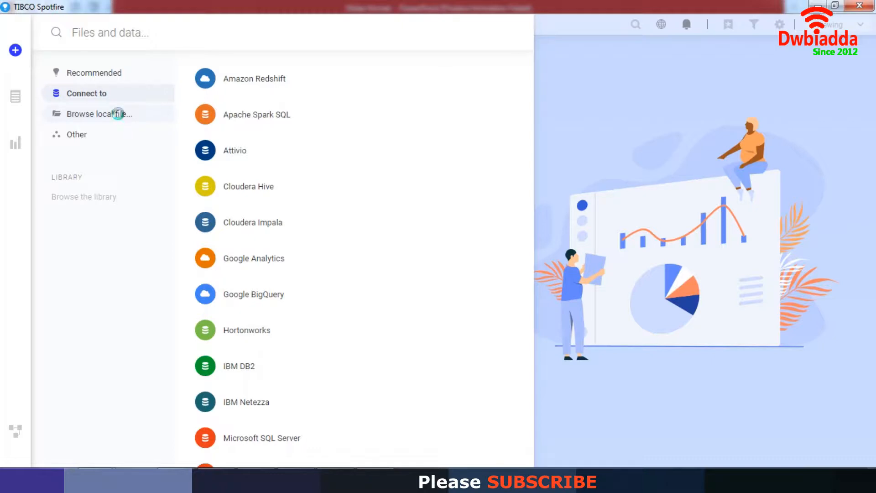
- Browse local files and select the World-Bank-Indicators workbook in Downloads
{"action": "left_click", "coordinate": [104, 113]}
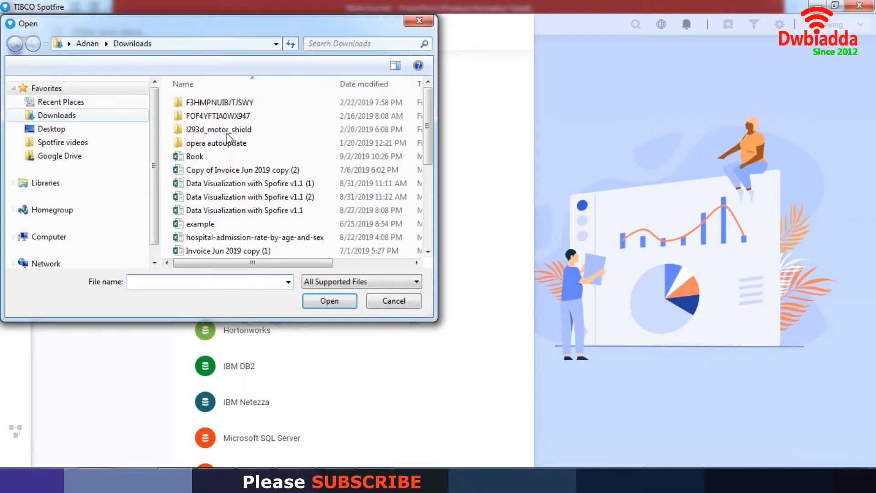
{"action": "scroll", "scroll_direction": "down", "scroll_amount": 3}
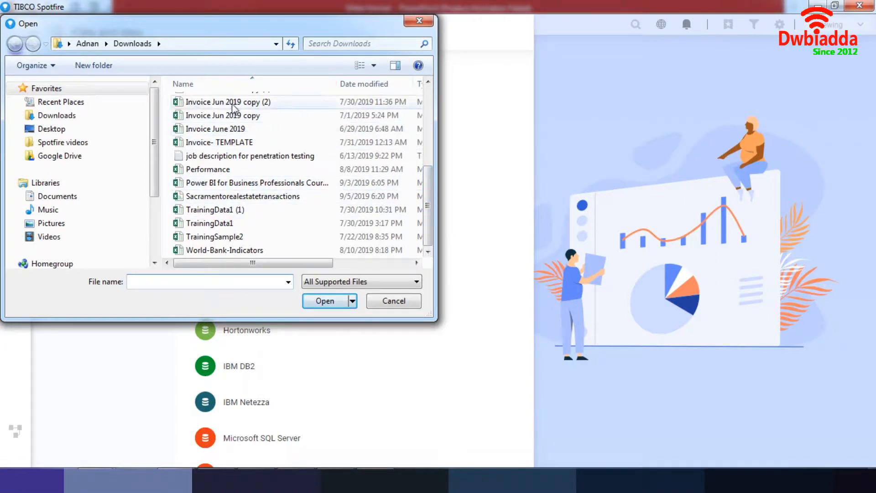
{"action": "mouse_move", "coordinate": [255, 241]}
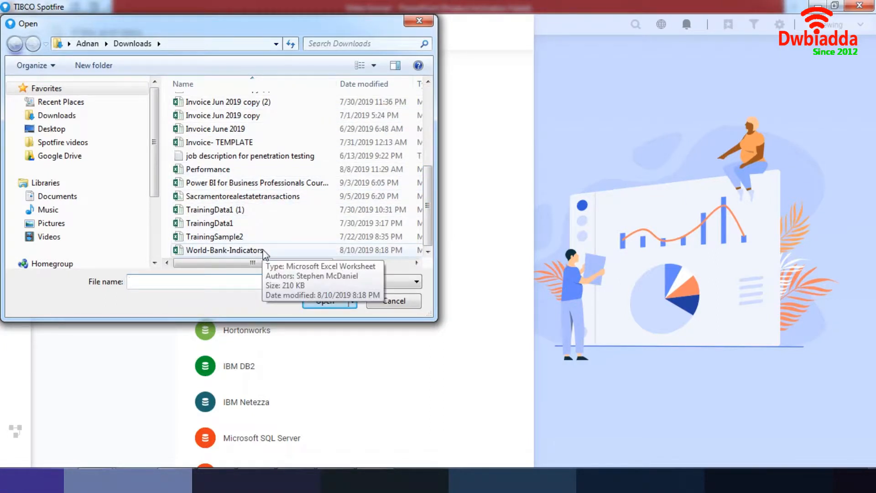
{"action": "left_click", "coordinate": [224, 250]}
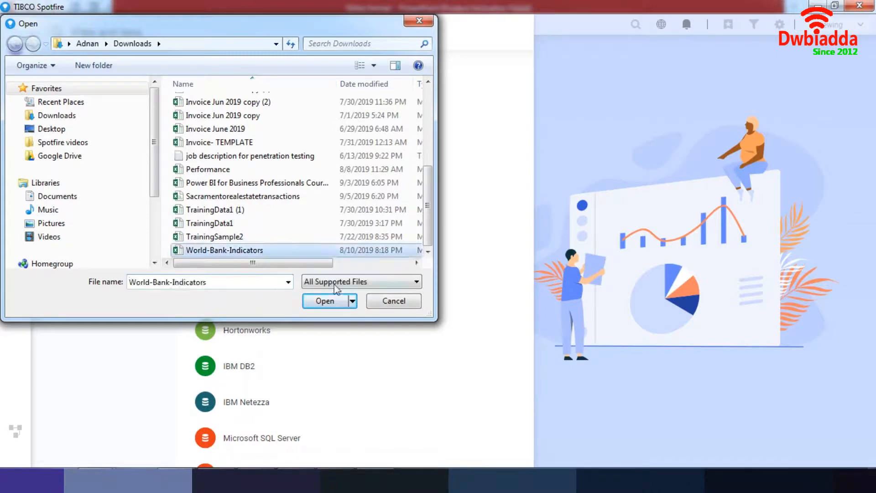
- Open the workbook as data and briefly show the loading progress details
{"action": "left_click", "coordinate": [393, 301]}
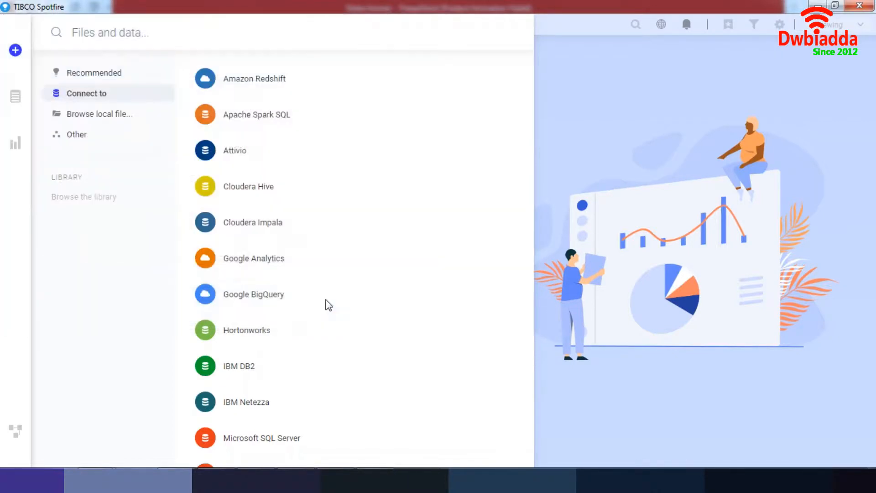
{"action": "mouse_move", "coordinate": [591, 108]}
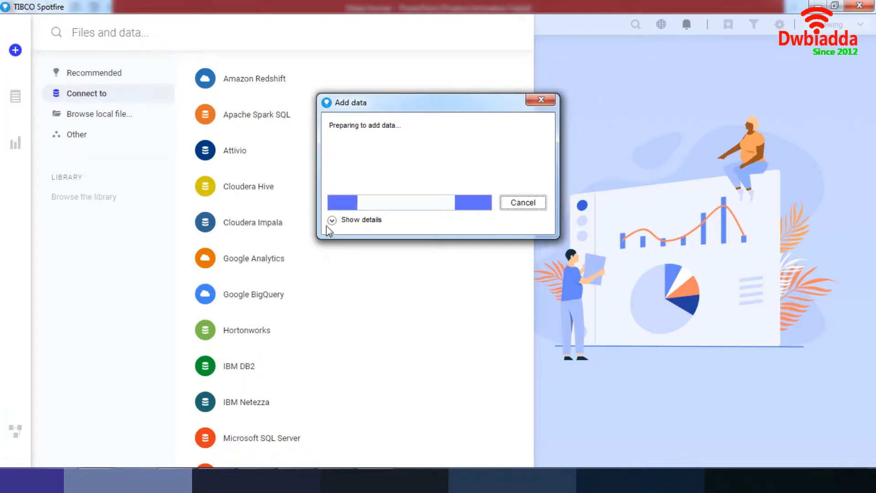
{"action": "left_click", "coordinate": [332, 220]}
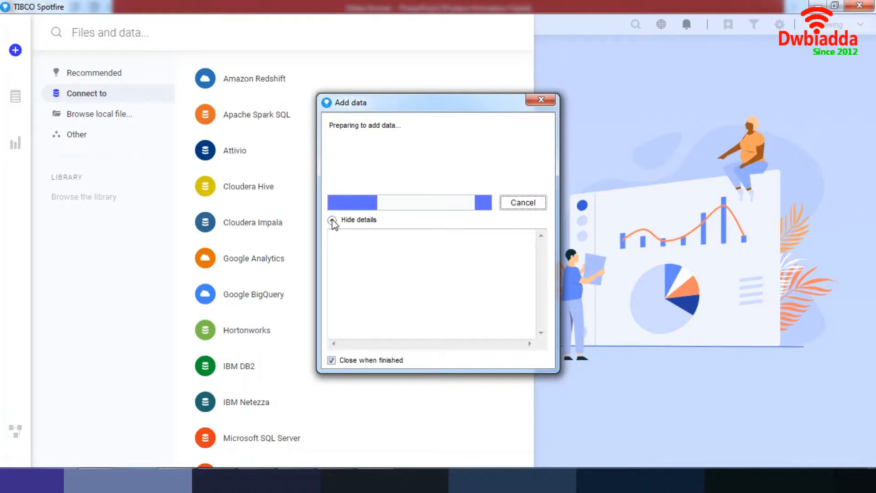
{"action": "left_click", "coordinate": [333, 220]}
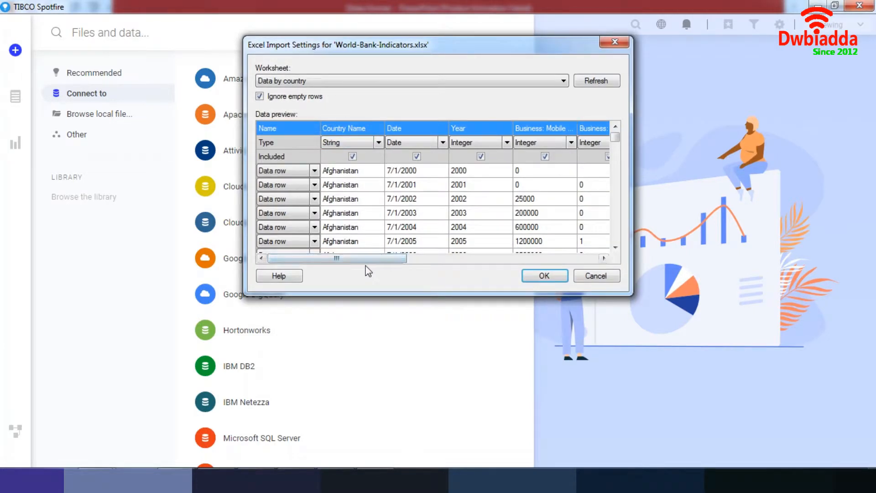
- Widen the import preview and review the Country Name column's data type choices
{"action": "left_click_drag", "start_coordinate": [334, 257], "coordinate": [529, 258]}
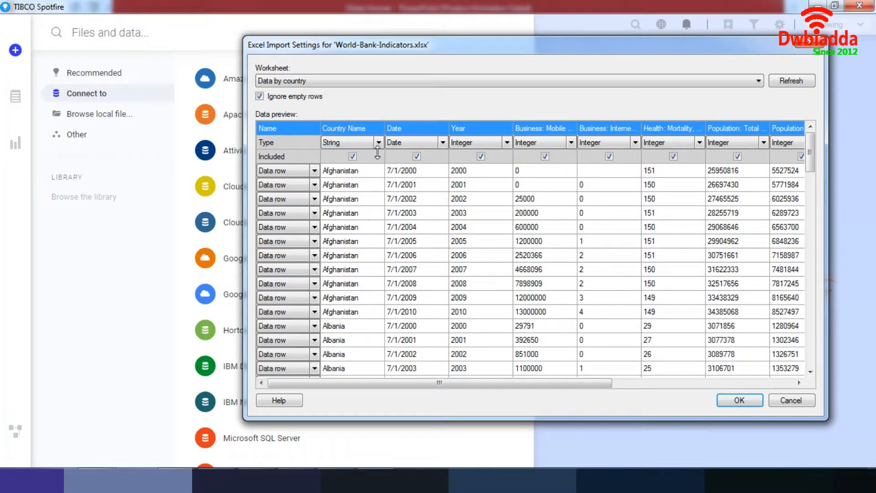
{"action": "left_click", "coordinate": [377, 143]}
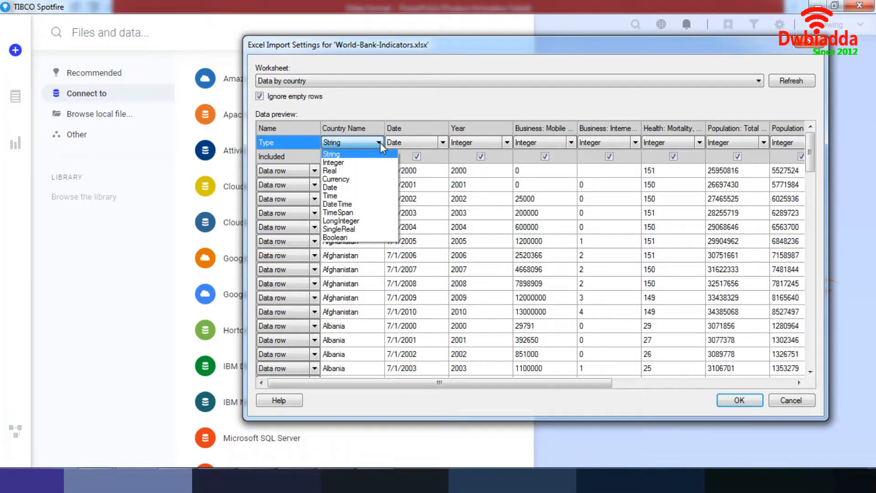
{"action": "left_click", "coordinate": [332, 154]}
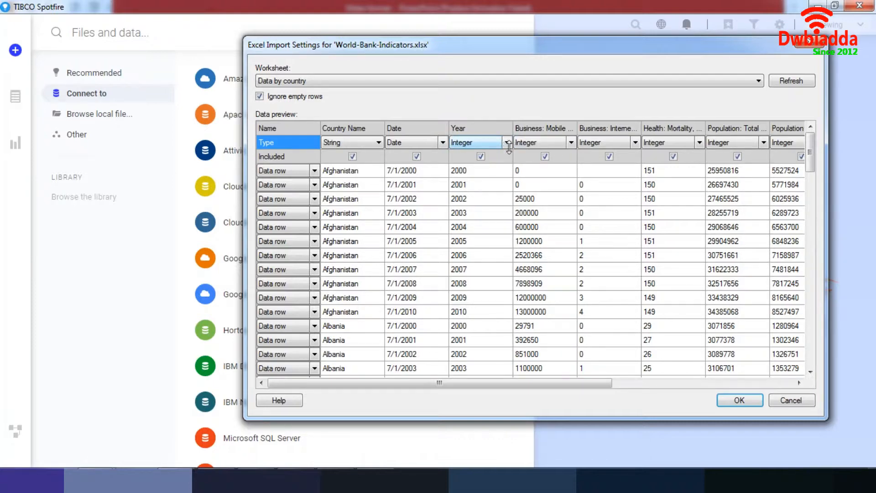
- Switch the Year column type to Real, then back to Integer
{"action": "left_click", "coordinate": [508, 142]}
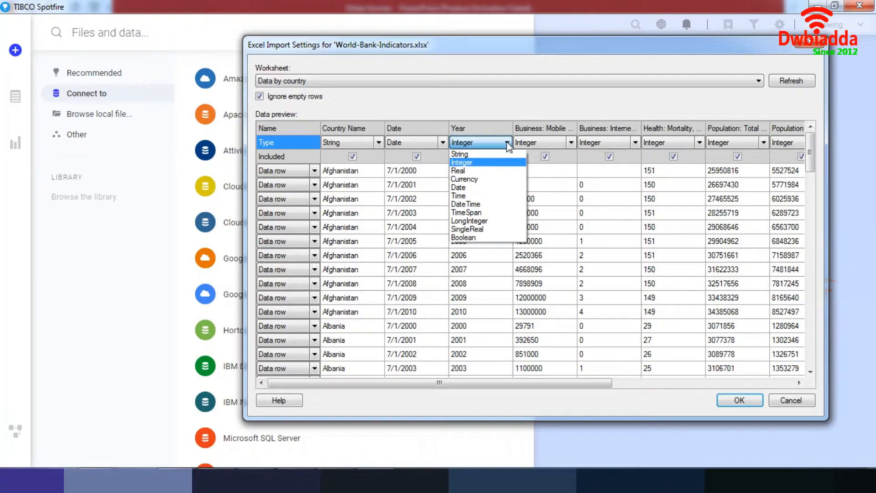
{"action": "mouse_move", "coordinate": [481, 226]}
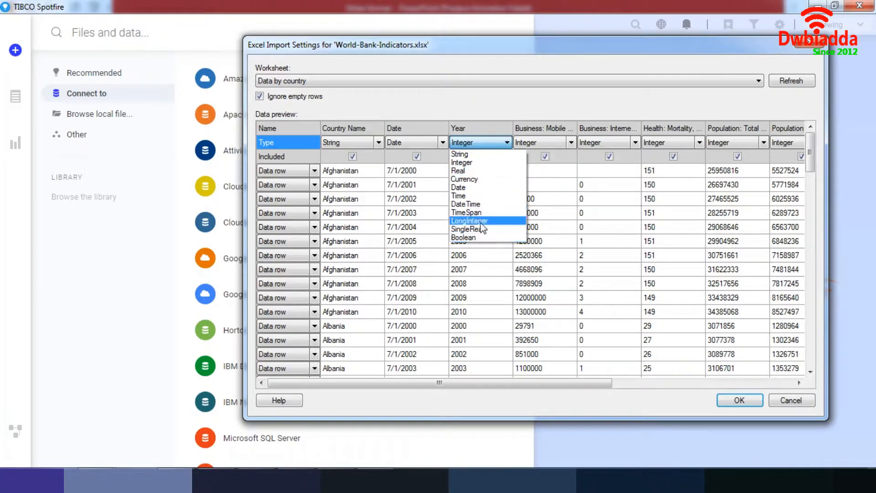
{"action": "mouse_move", "coordinate": [486, 165]}
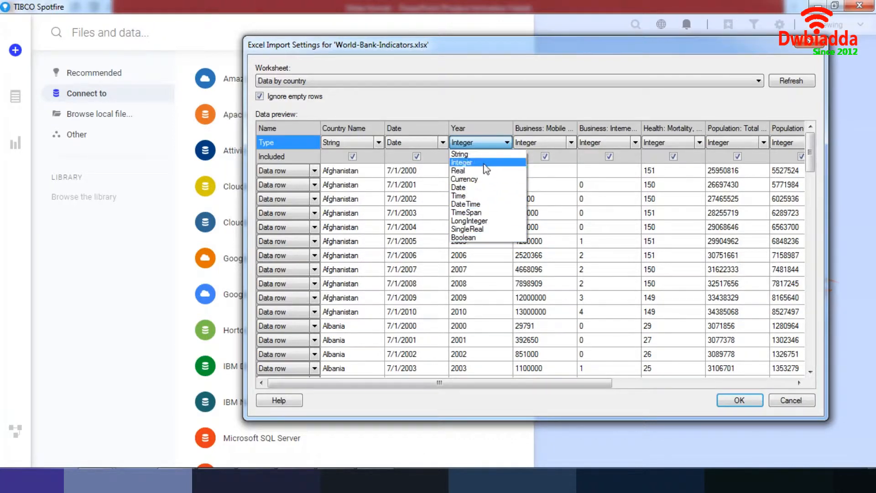
{"action": "mouse_move", "coordinate": [490, 179]}
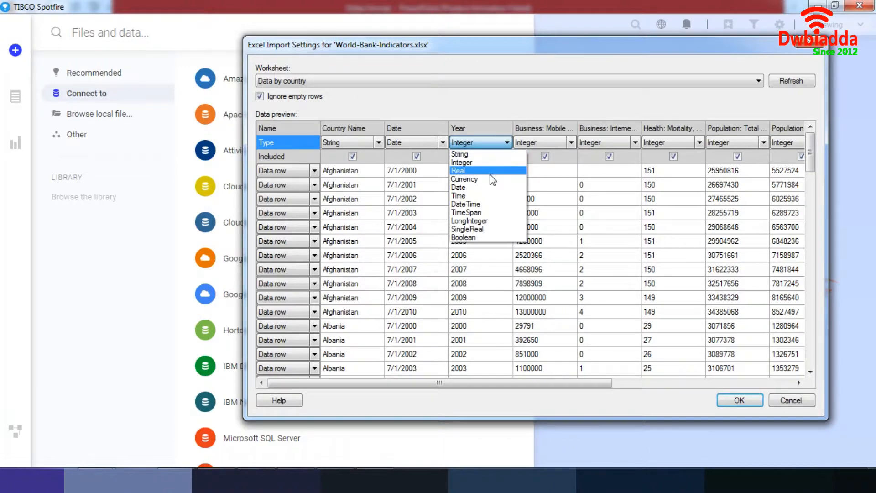
{"action": "left_click", "coordinate": [458, 170]}
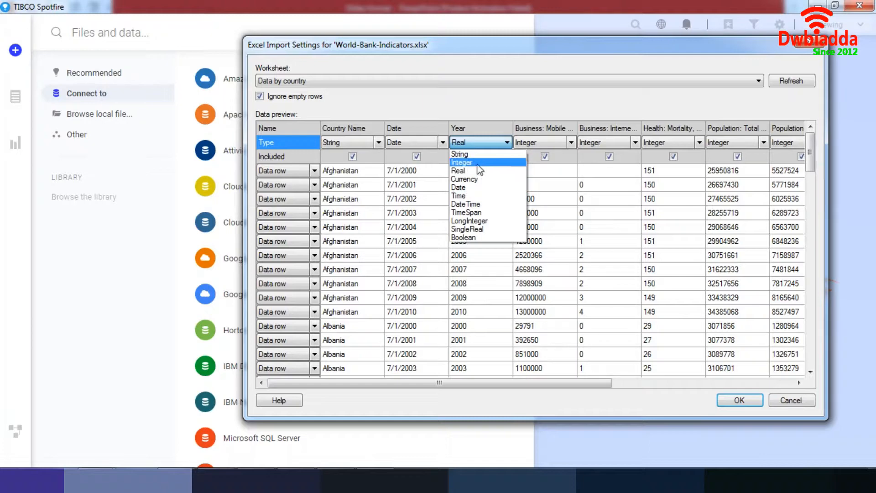
{"action": "left_click", "coordinate": [461, 162]}
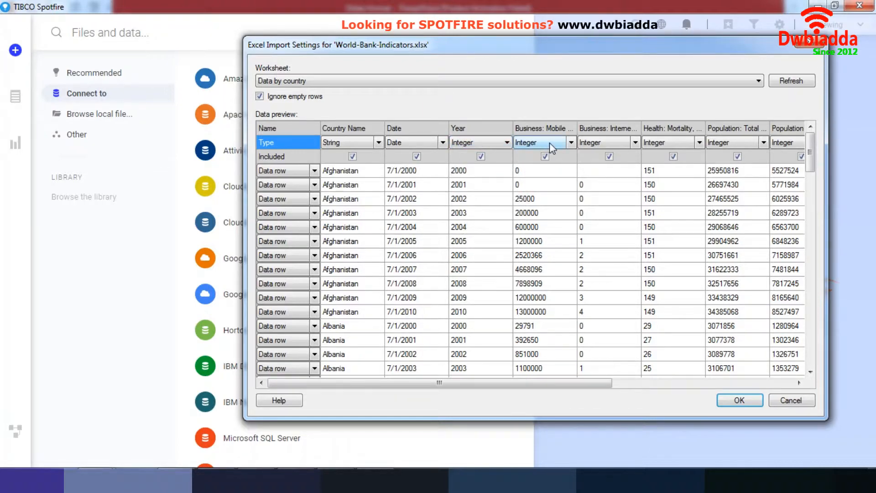
{"action": "mouse_move", "coordinate": [539, 336]}
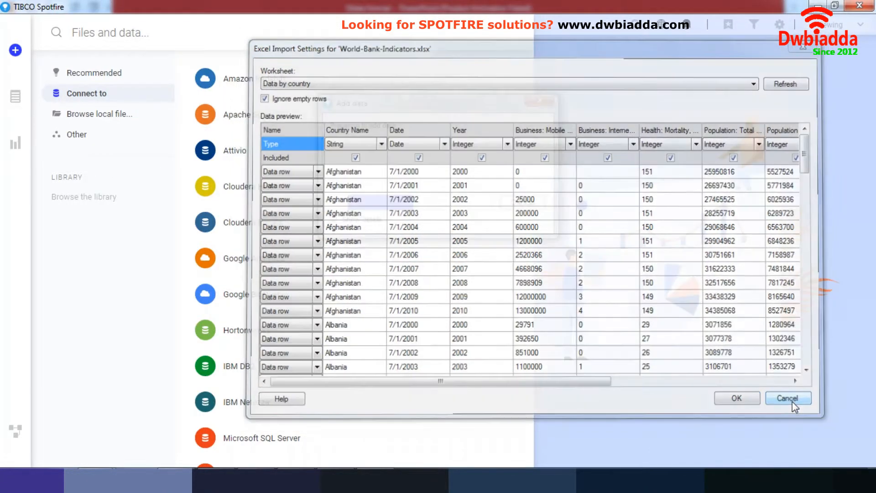
- Cancel the Excel import of the World Bank workbook
{"action": "left_click", "coordinate": [789, 397]}
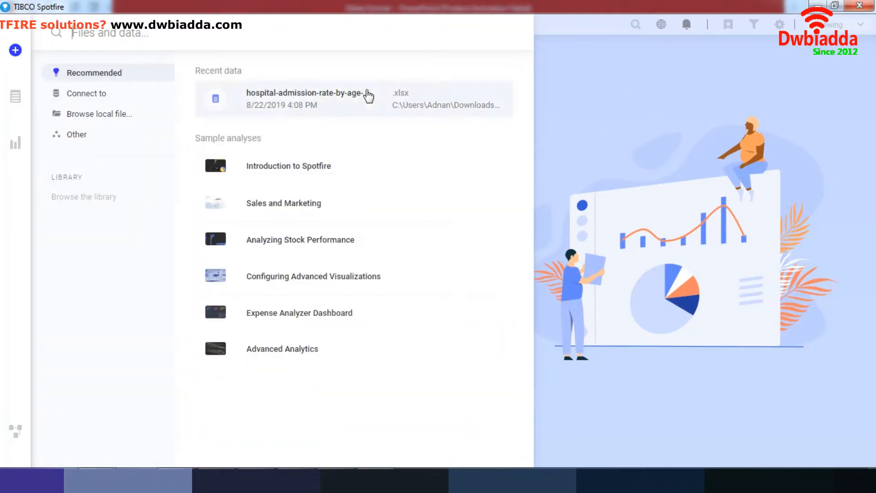
{"action": "mouse_move", "coordinate": [483, 239]}
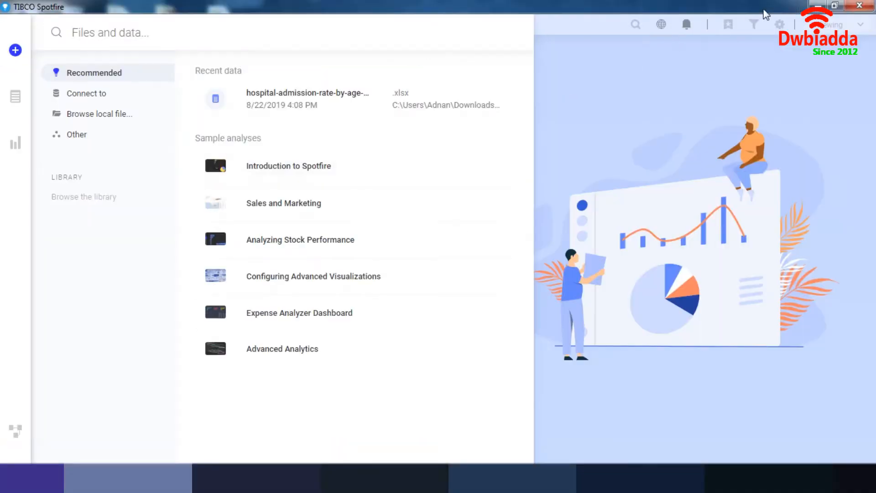
{"action": "left_click", "coordinate": [842, 8]}
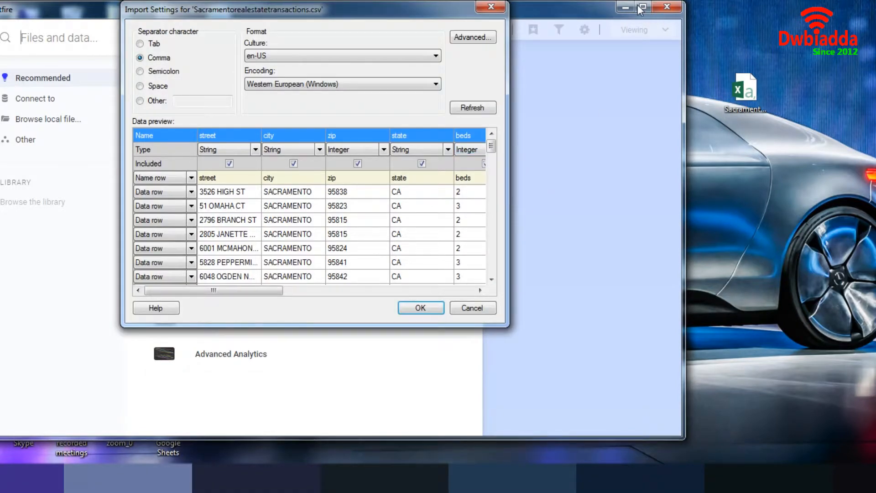
{"action": "mouse_move", "coordinate": [578, 254]}
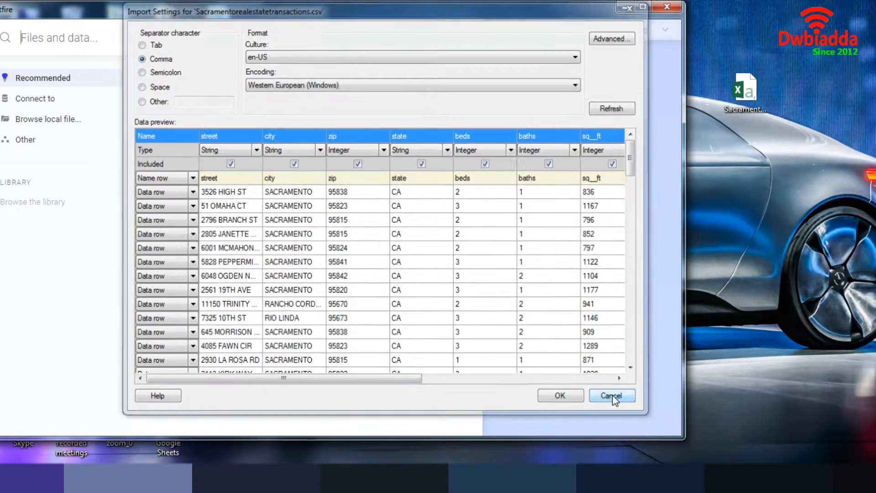
{"action": "left_click", "coordinate": [611, 395]}
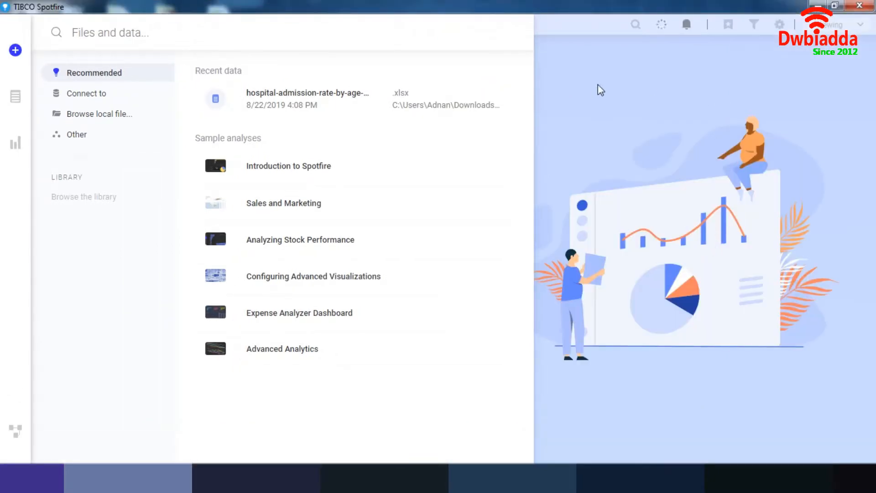
- Show the Other sources page with clipboard paste and ODBC/OLE DB/ADO.NET loading
{"action": "left_click", "coordinate": [85, 93]}
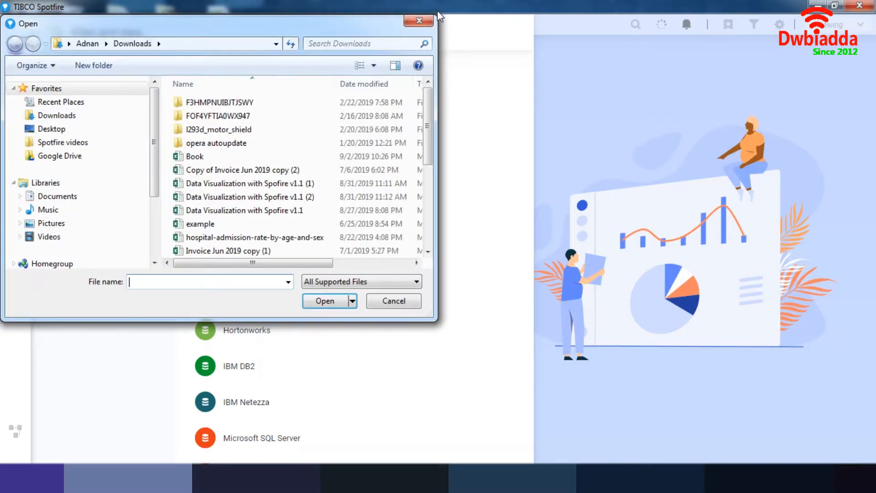
{"action": "left_click", "coordinate": [393, 301]}
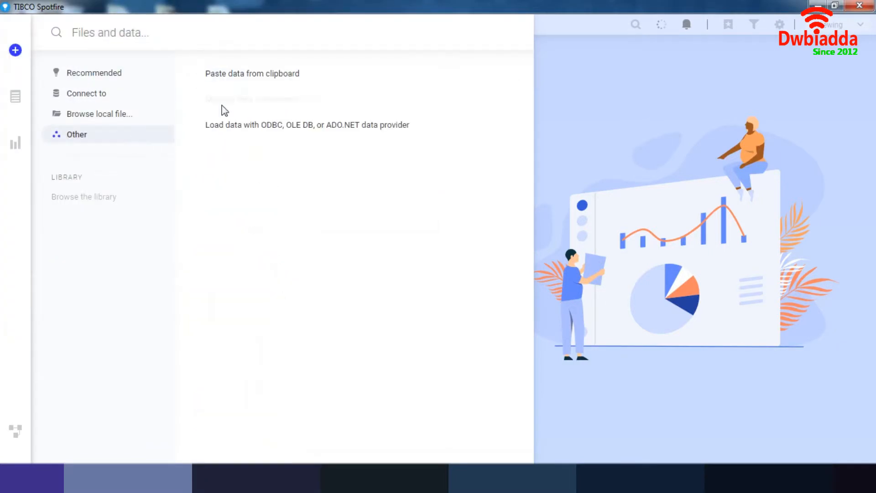
{"action": "mouse_move", "coordinate": [252, 455]}
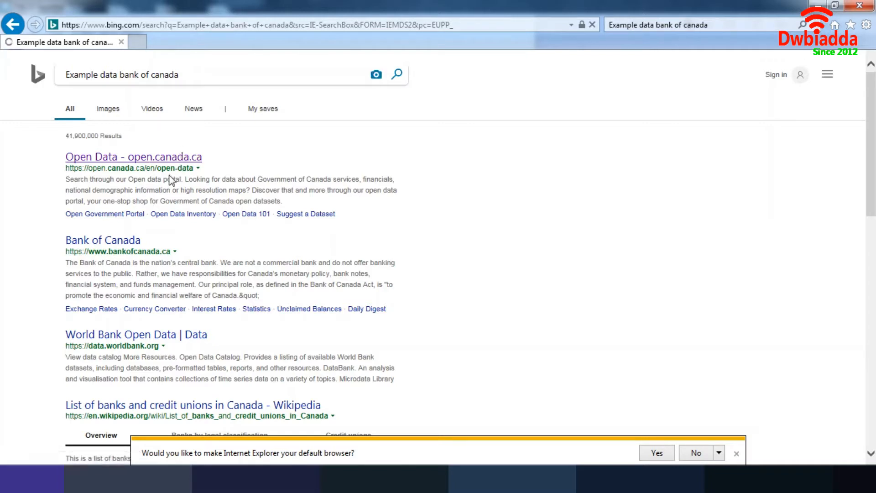
{"action": "mouse_move", "coordinate": [150, 154]}
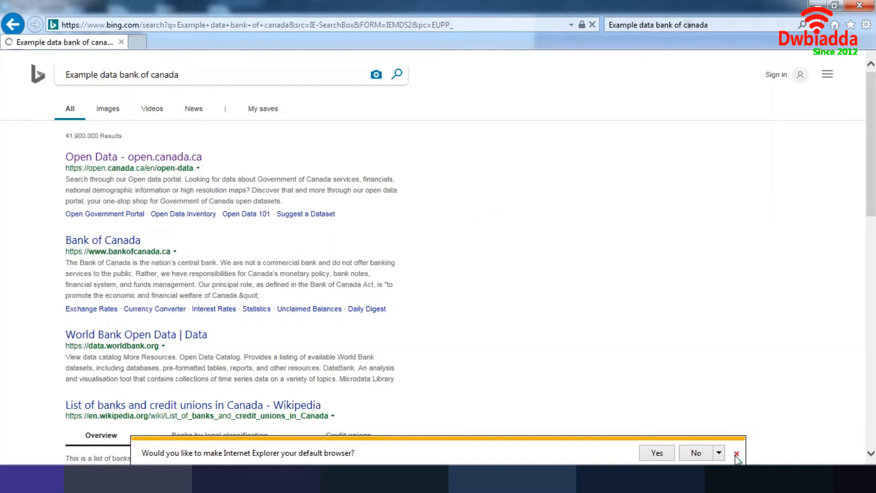
- Dismiss Internet Explorer's default-browser prompt
{"action": "left_click", "coordinate": [737, 452]}
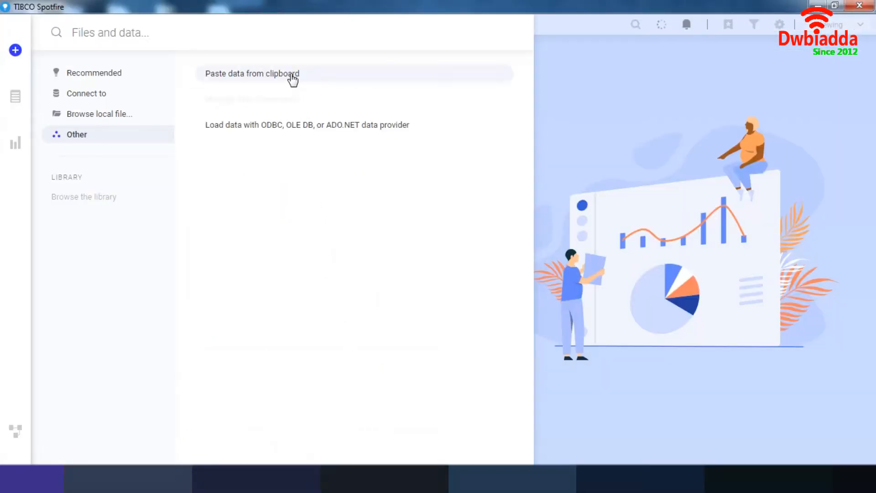
{"action": "mouse_move", "coordinate": [151, 459]}
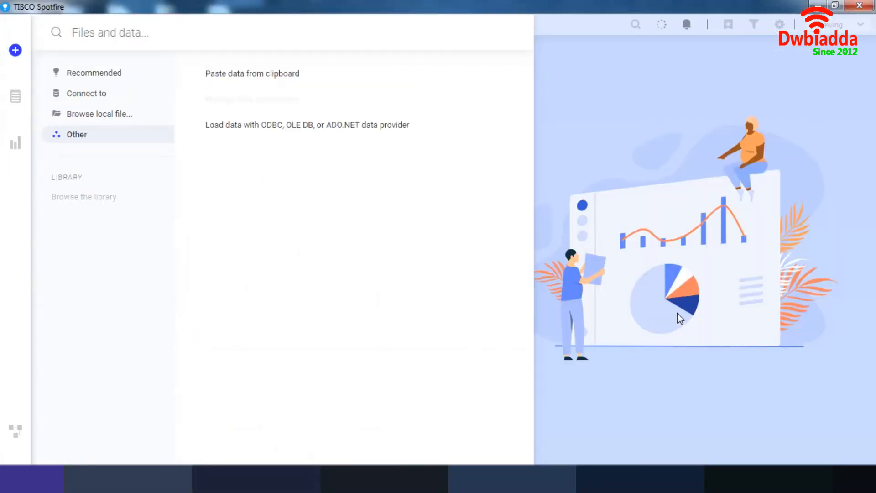
{"action": "mouse_move", "coordinate": [191, 157]}
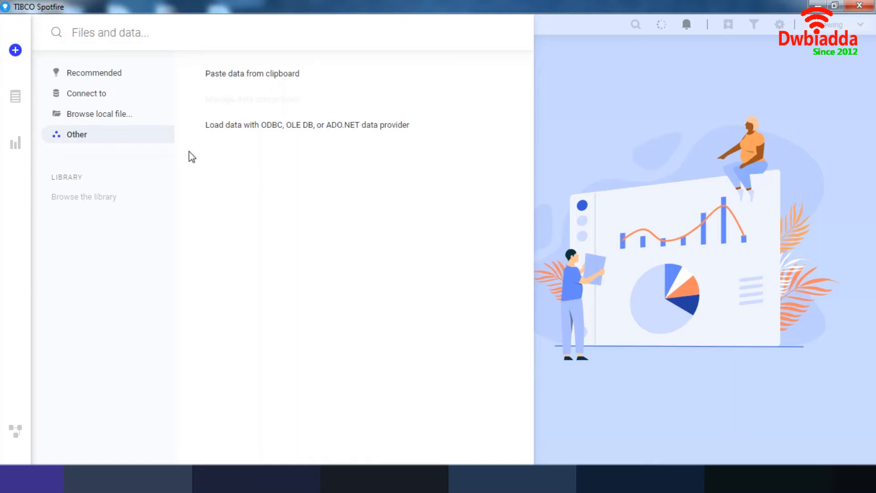
{"action": "mouse_move", "coordinate": [276, 179]}
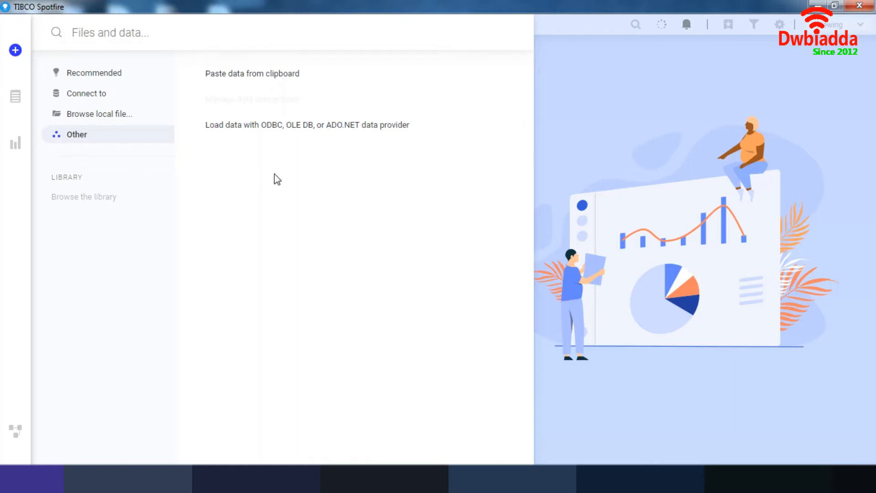
- Close the Files and data panel to show the empty analysis page
{"action": "left_click", "coordinate": [14, 51]}
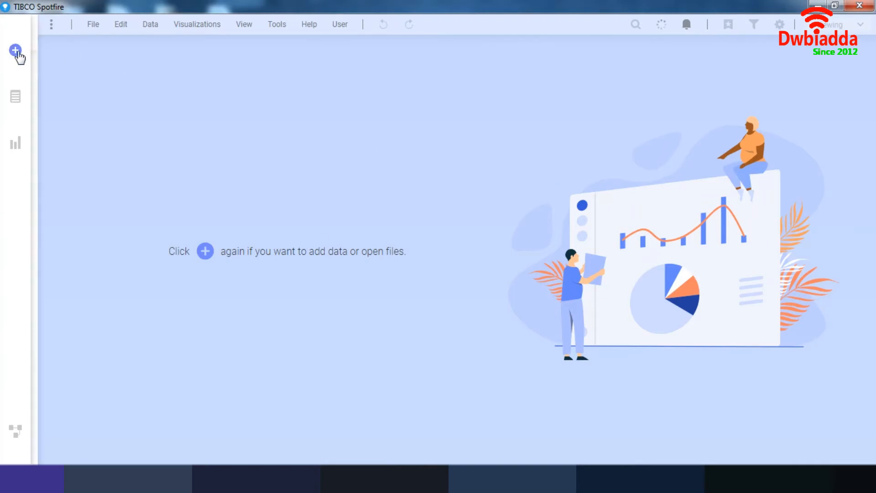
{"action": "mouse_move", "coordinate": [93, 24]}
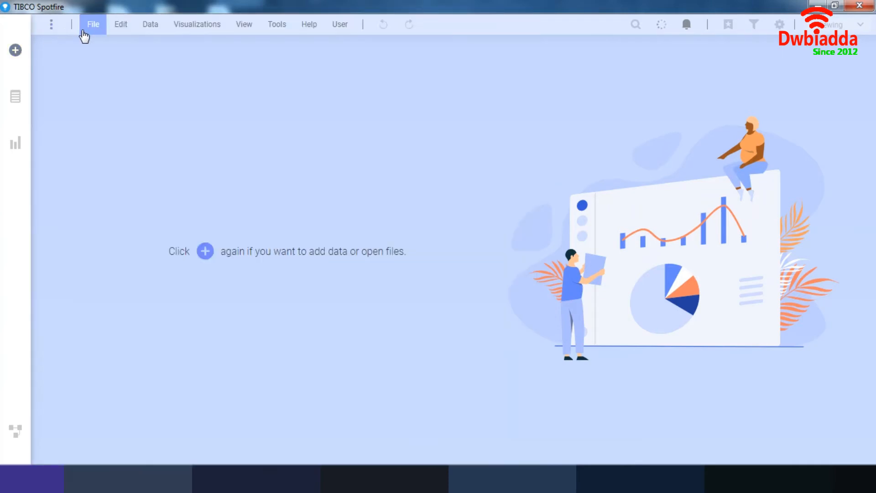
{"action": "left_click", "coordinate": [93, 23]}
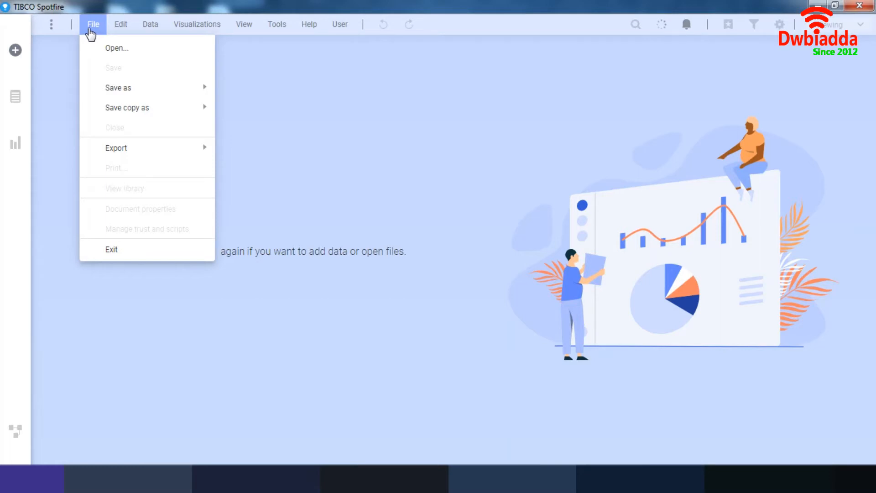
{"action": "mouse_move", "coordinate": [93, 55]}
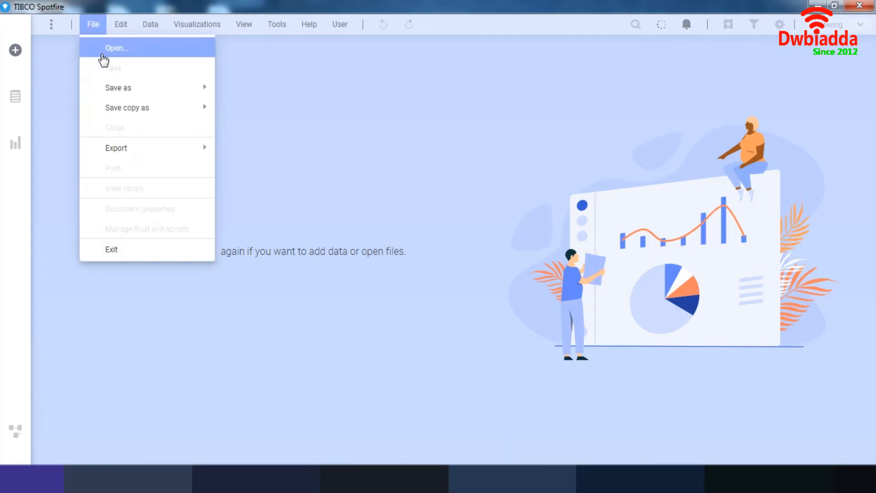
{"action": "left_click", "coordinate": [116, 47]}
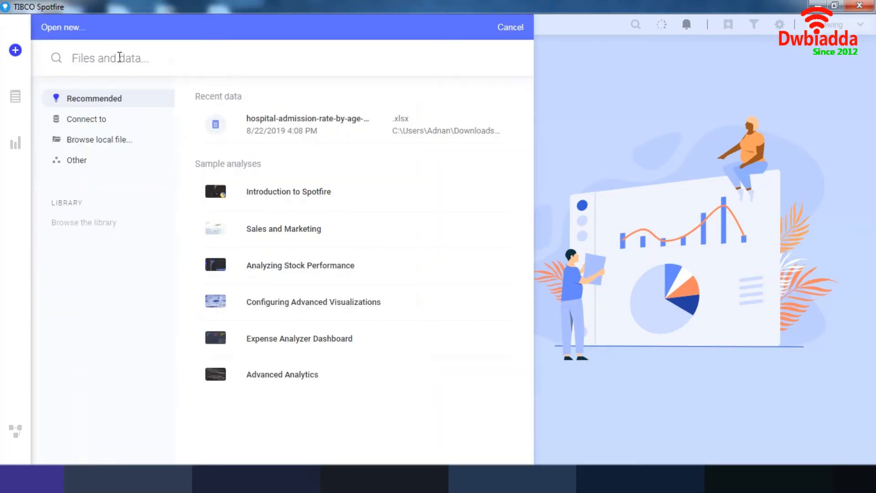
{"action": "mouse_move", "coordinate": [479, 57]}
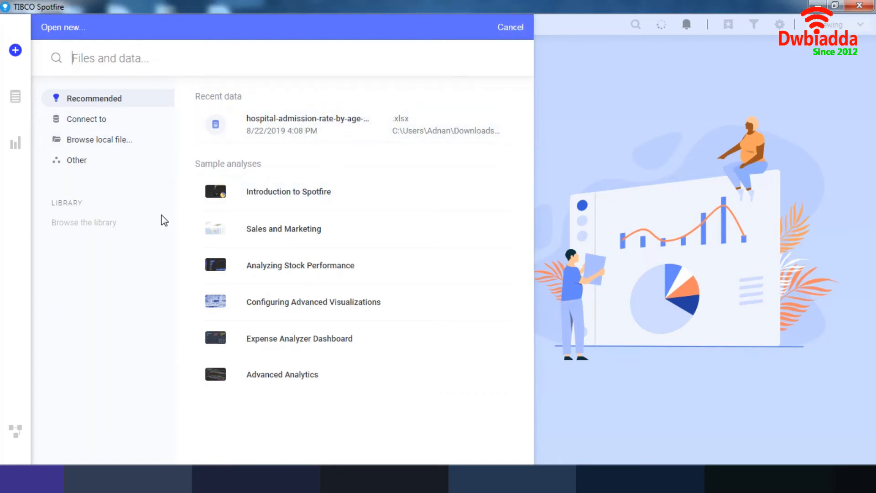
{"action": "left_click", "coordinate": [509, 27]}
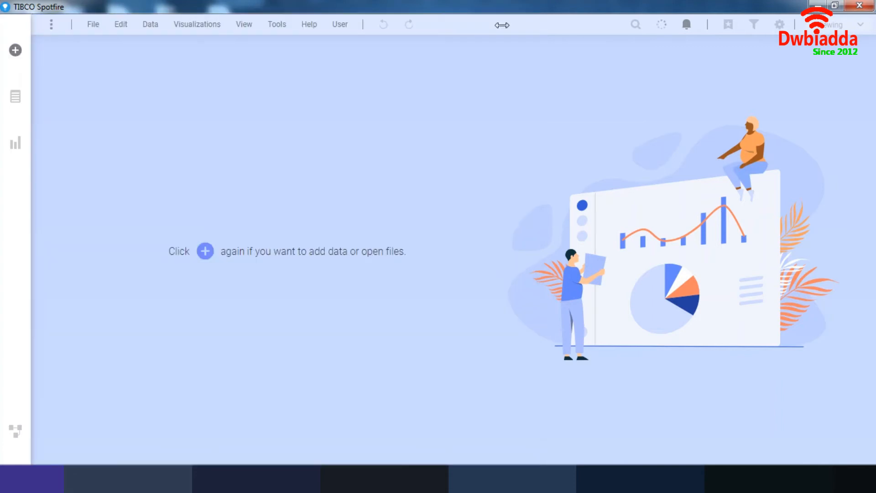
{"action": "mouse_move", "coordinate": [130, 102]}
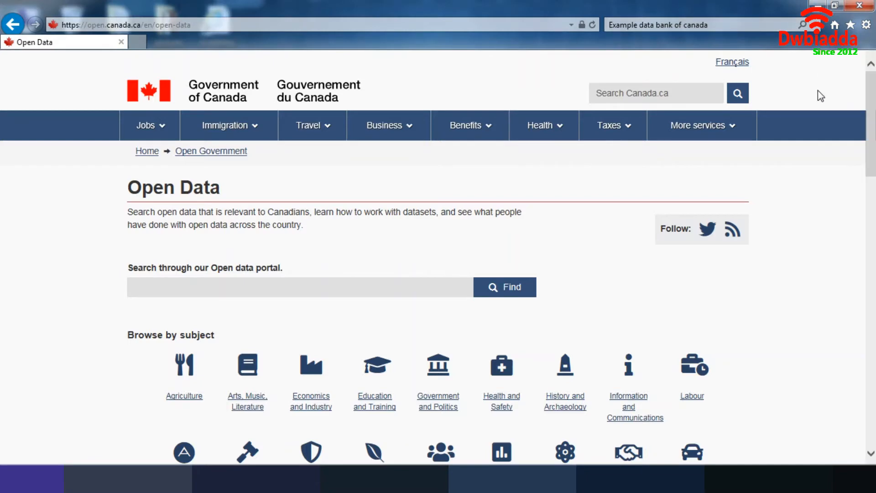
- Browse the Open Data portal's Education and Training dataset results
{"action": "scroll", "scroll_direction": "down", "scroll_amount": 3}
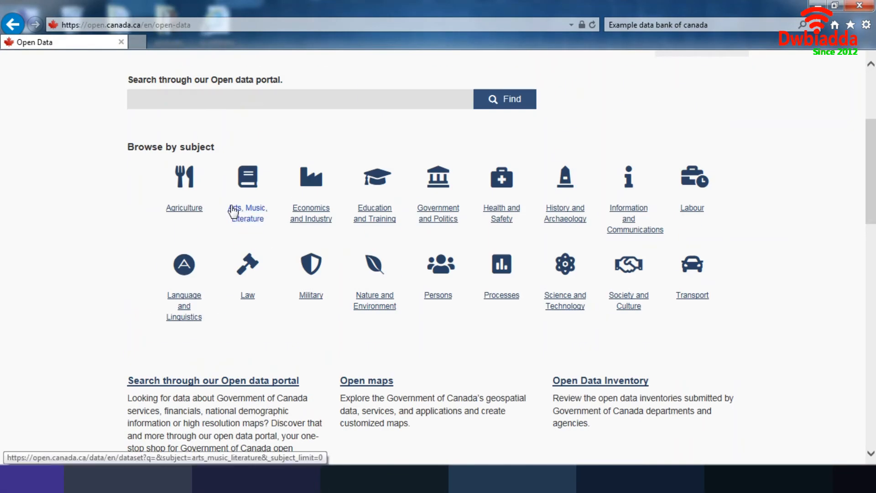
{"action": "mouse_move", "coordinate": [361, 205]}
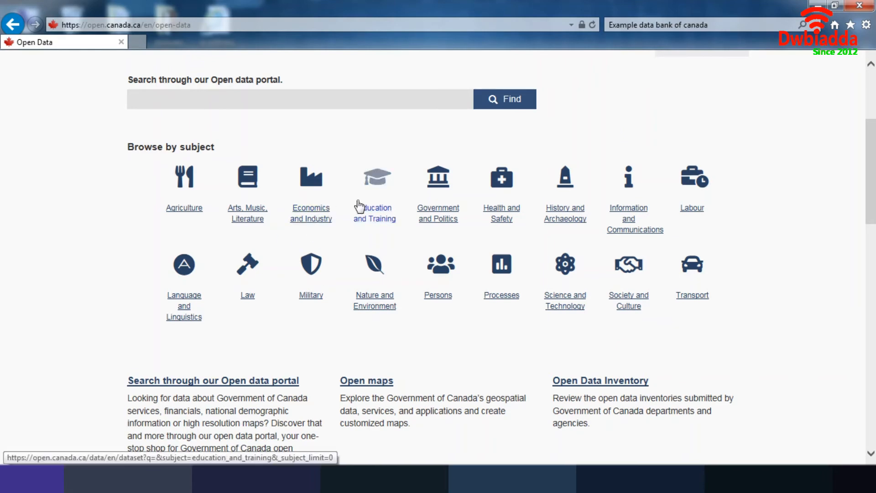
{"action": "left_click", "coordinate": [374, 214]}
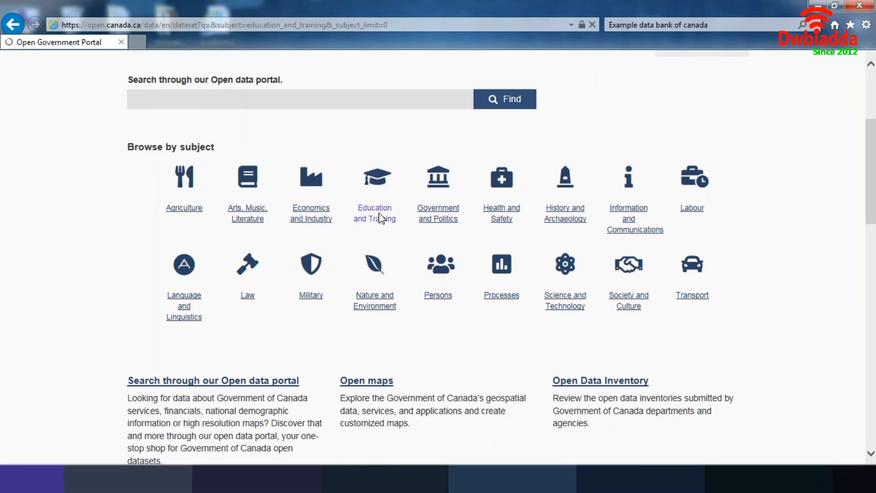
{"action": "left_click", "coordinate": [374, 214]}
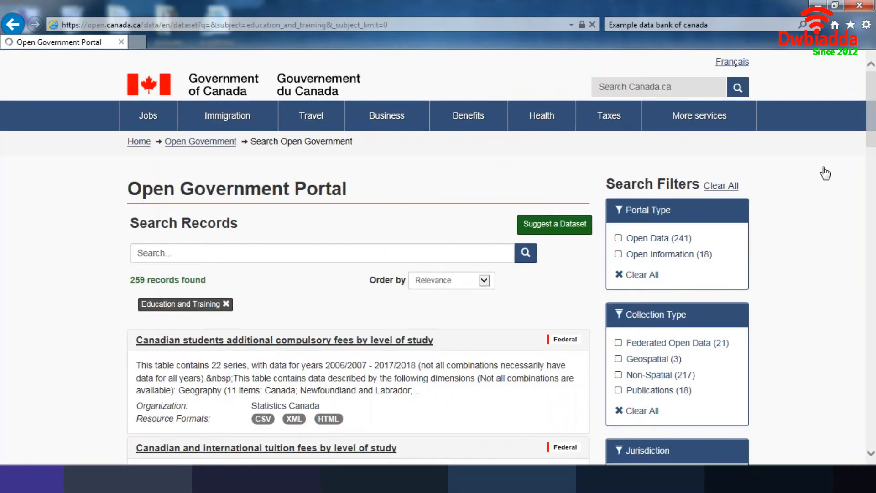
{"action": "scroll", "scroll_direction": "down", "scroll_amount": 3}
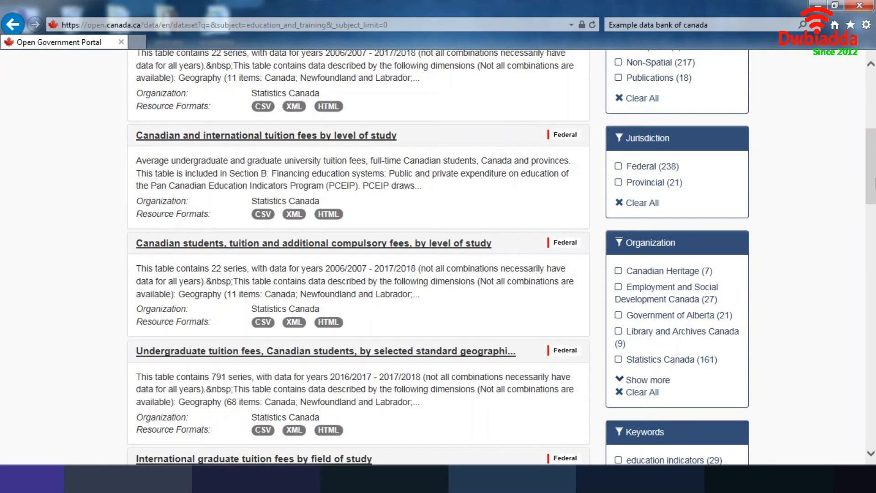
{"action": "scroll", "scroll_direction": "down", "scroll_amount": 3}
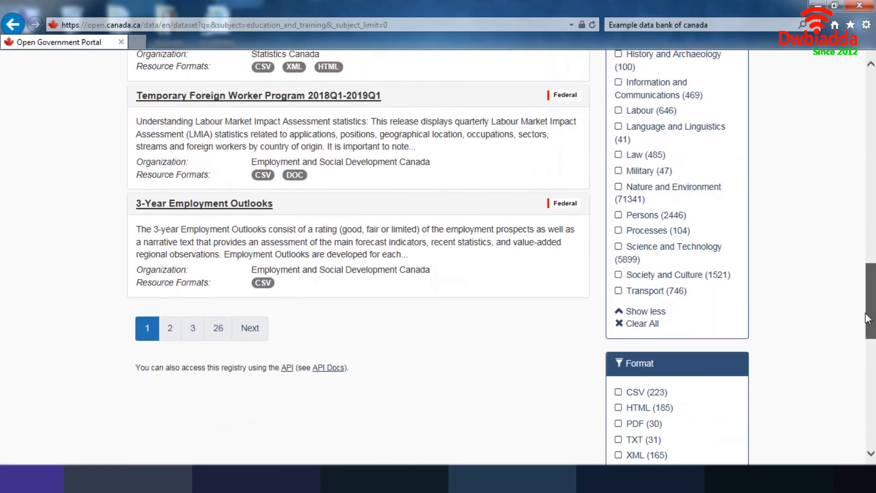
{"action": "scroll", "scroll_direction": "down", "scroll_amount": 3}
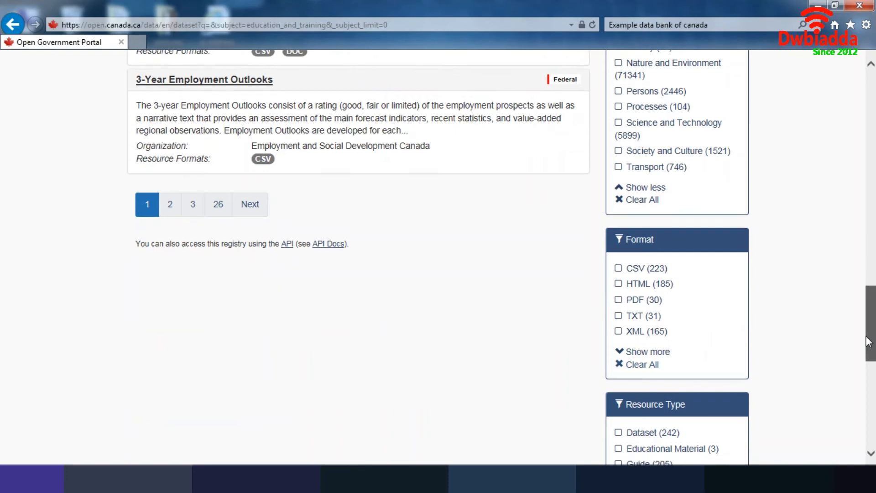
{"action": "scroll", "scroll_direction": "up", "scroll_amount": 3}
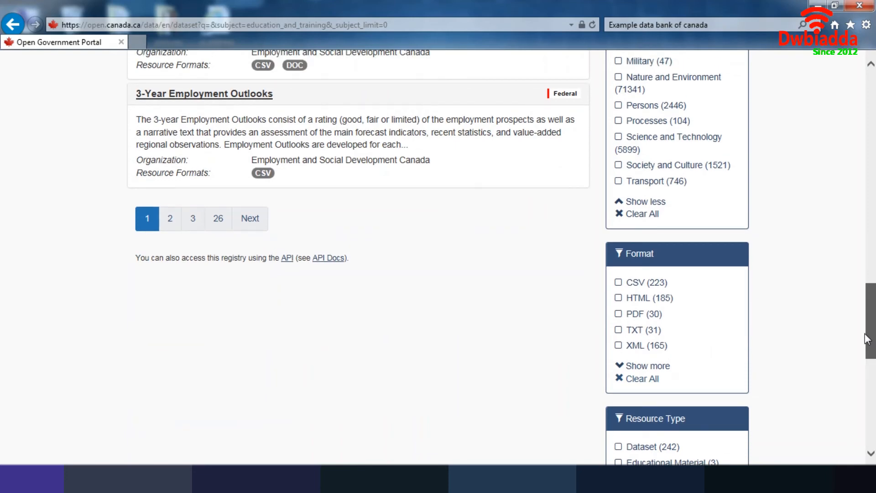
{"action": "mouse_move", "coordinate": [617, 333]}
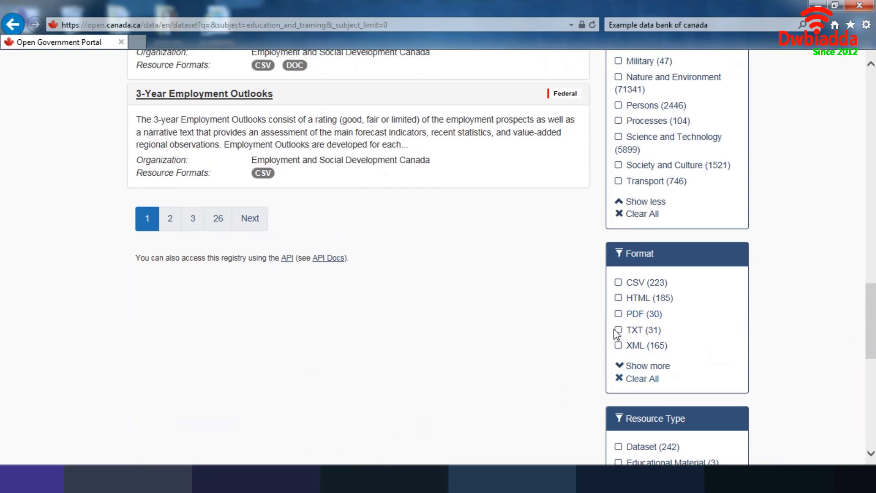
- Filter the education datasets to TXT format and scroll the results
{"action": "left_click", "coordinate": [618, 330]}
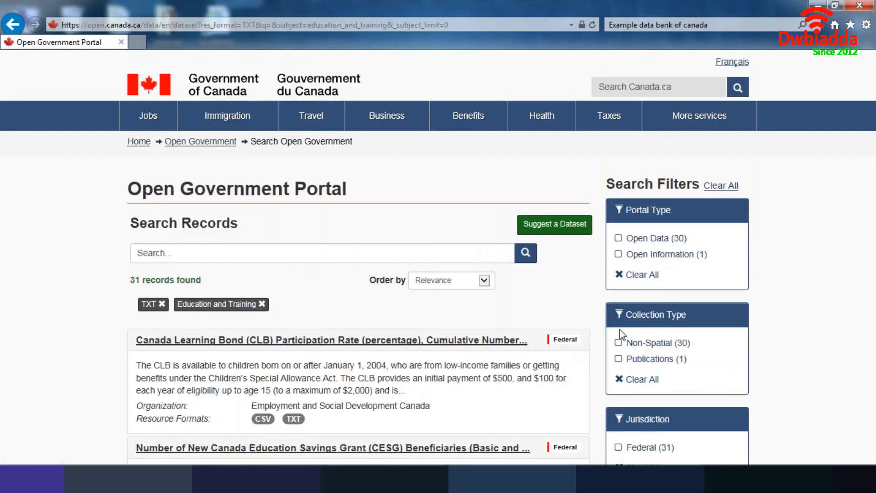
{"action": "scroll", "scroll_direction": "down", "scroll_amount": 3}
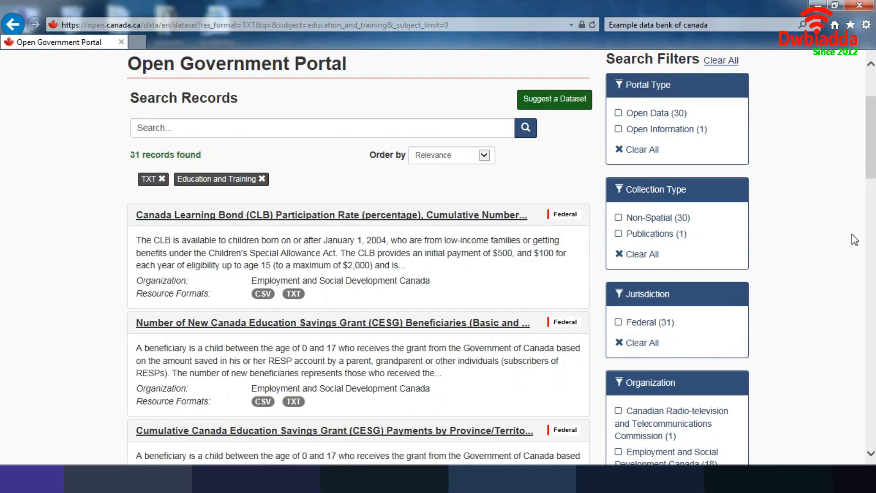
{"action": "scroll", "scroll_direction": "down", "scroll_amount": 3}
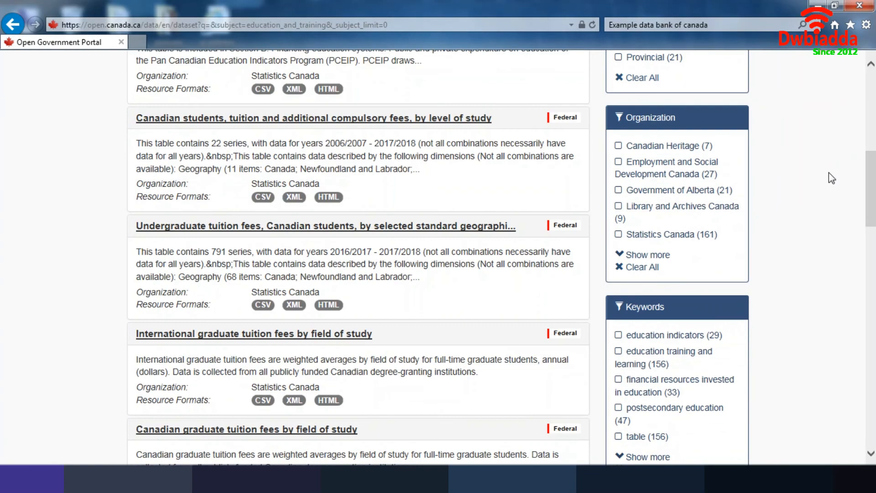
{"action": "scroll", "scroll_direction": "down", "scroll_amount": 3}
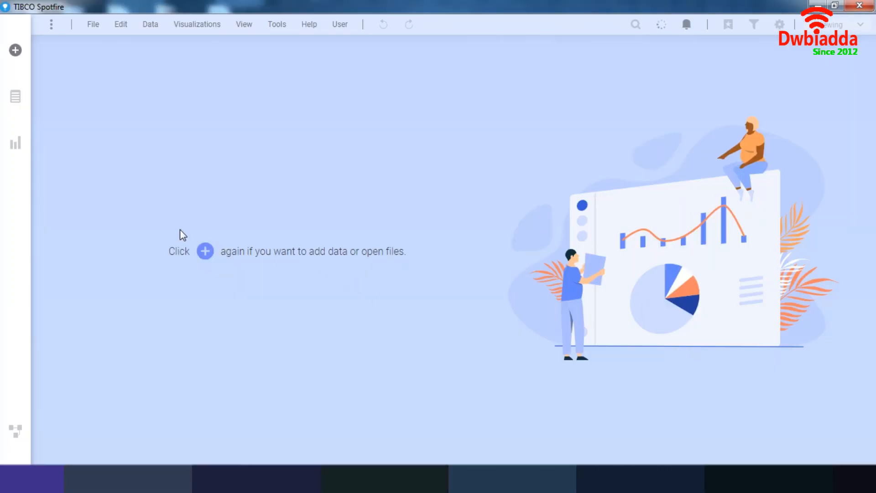
{"action": "mouse_move", "coordinate": [341, 241]}
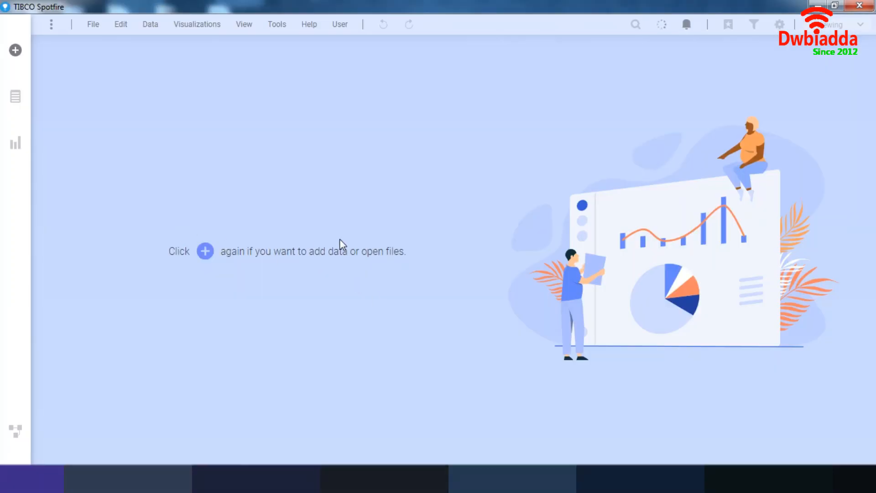